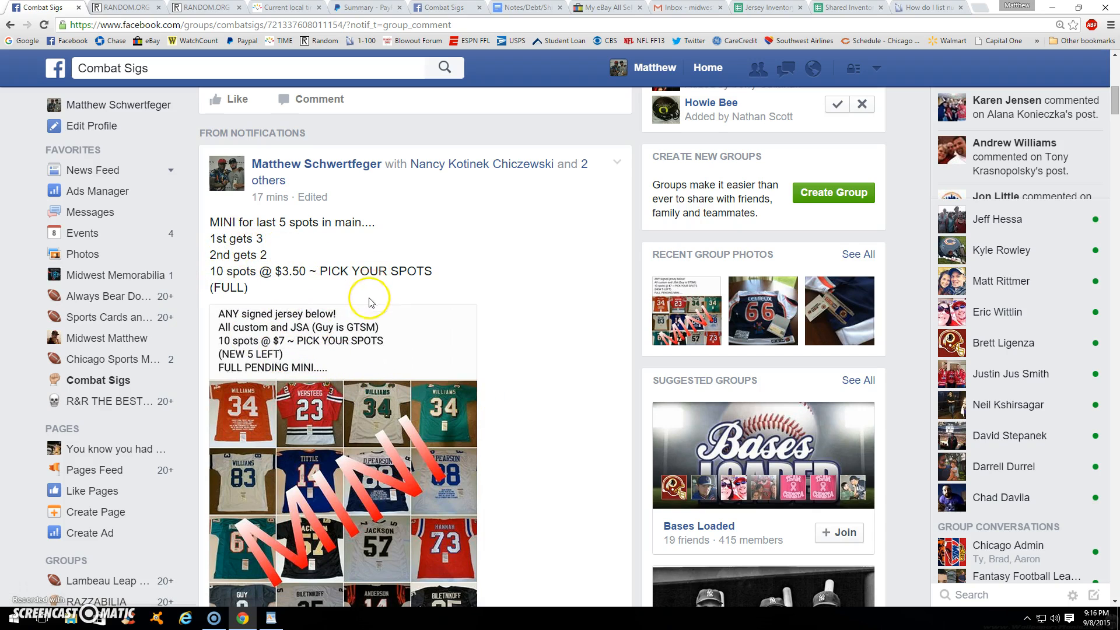
Post a "LIVE" comment under the mini break post to announce the drawing
scroll("down", 3)
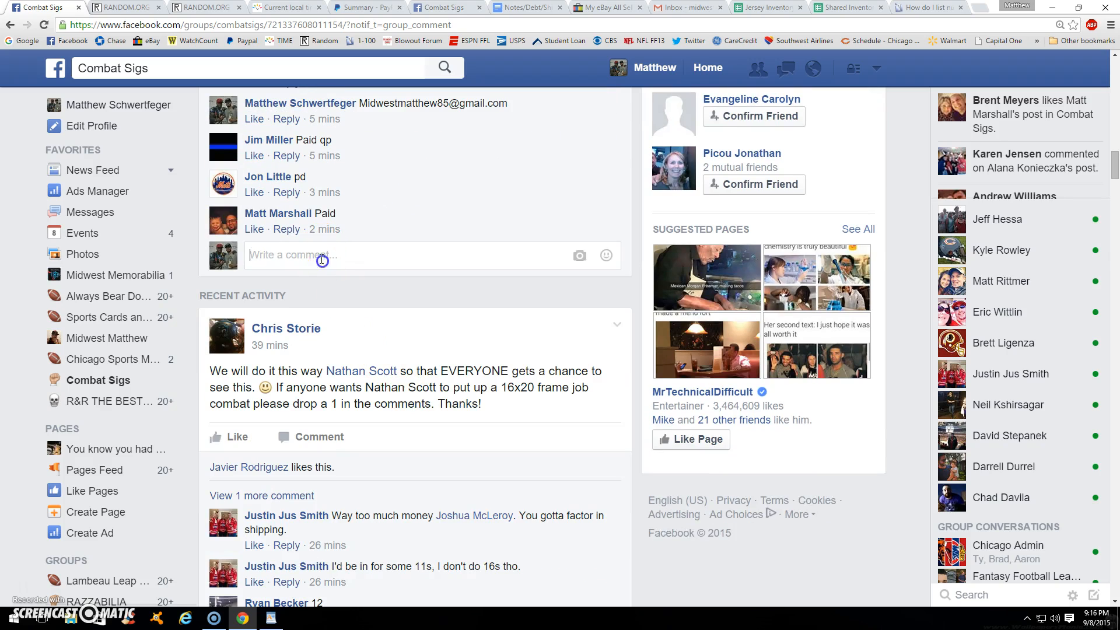
type("LIVE")
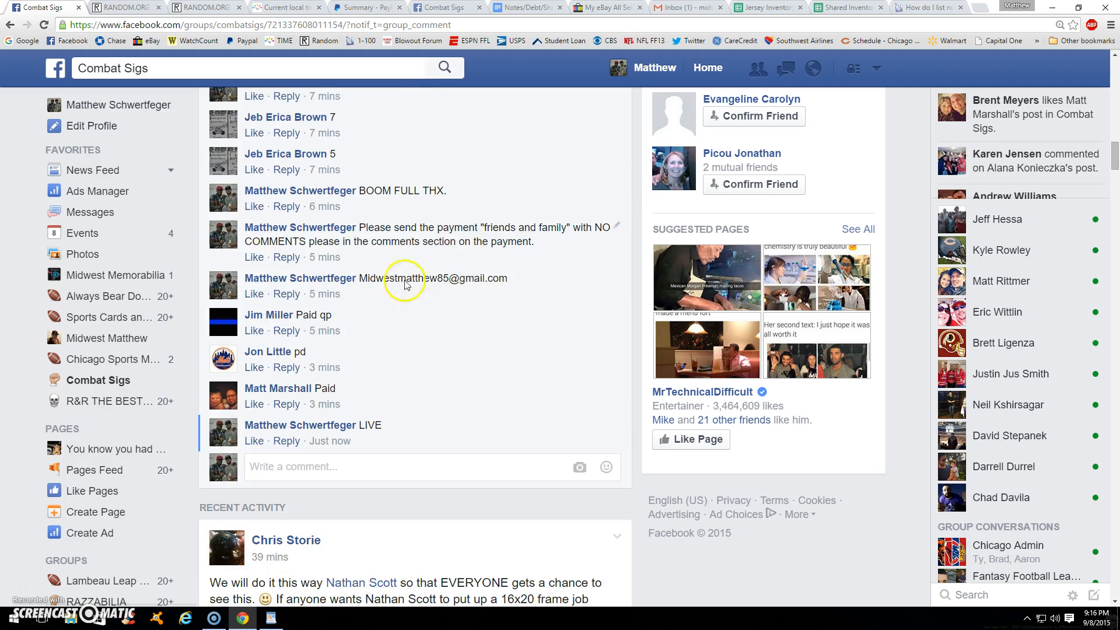
Check Chicago time, roll the two dice (result 3), and bring up the ten-spot list
left_click(285, 7)
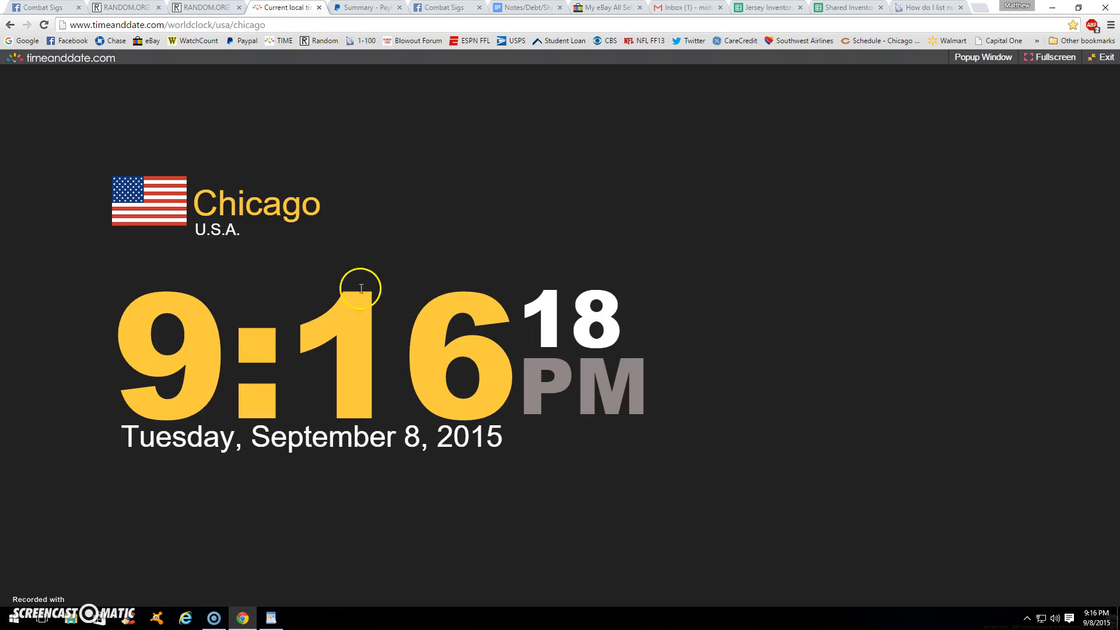
left_click(205, 7)
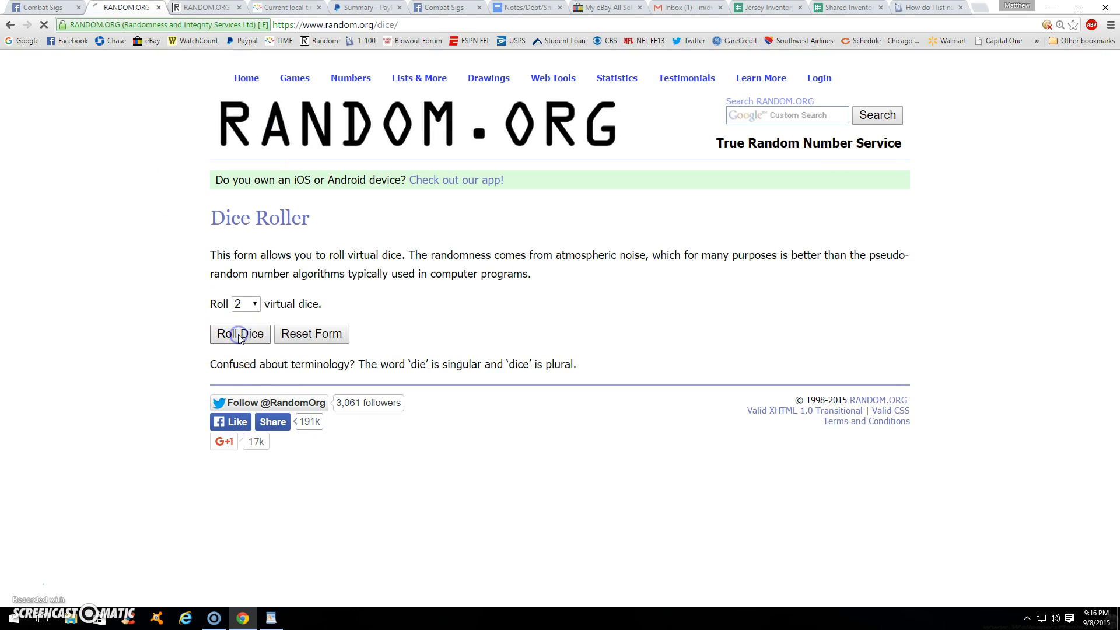
left_click(239, 333)
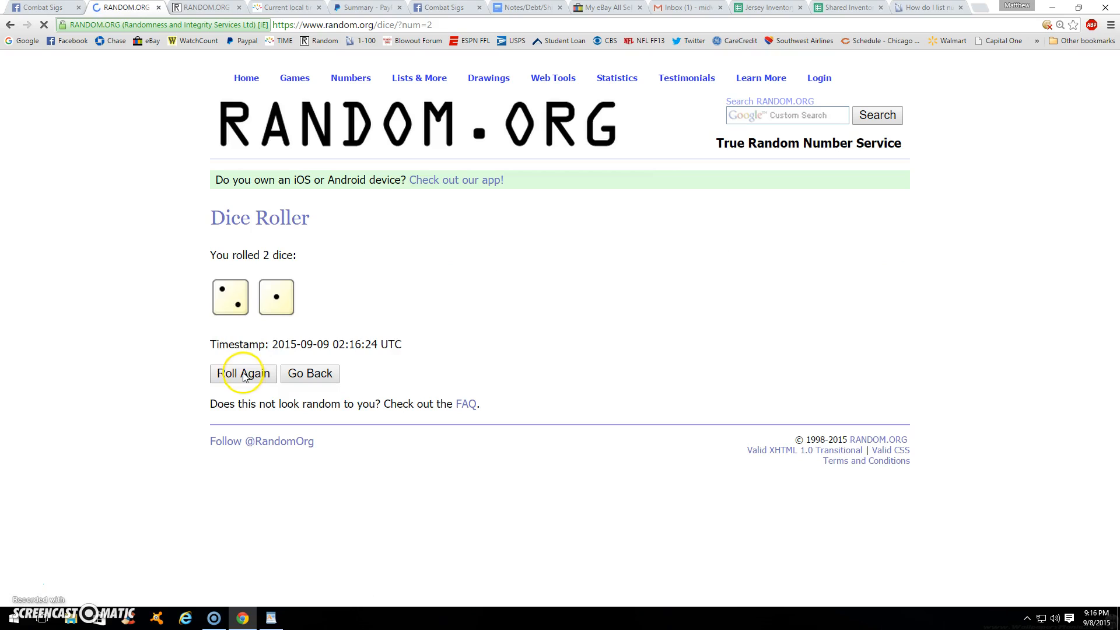
left_click(243, 373)
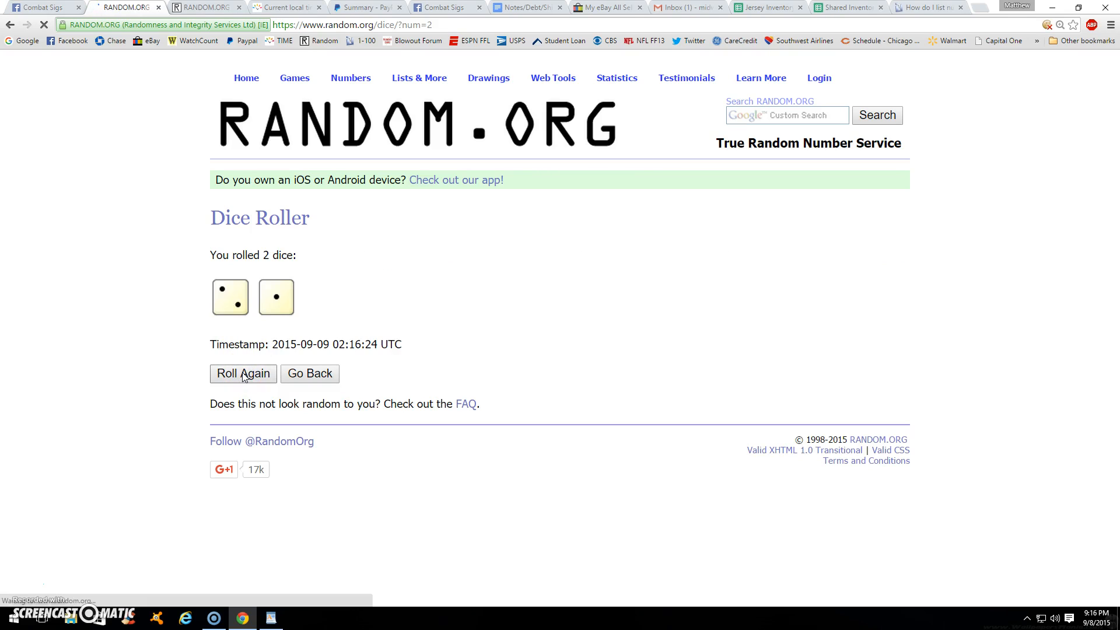
left_click(242, 373)
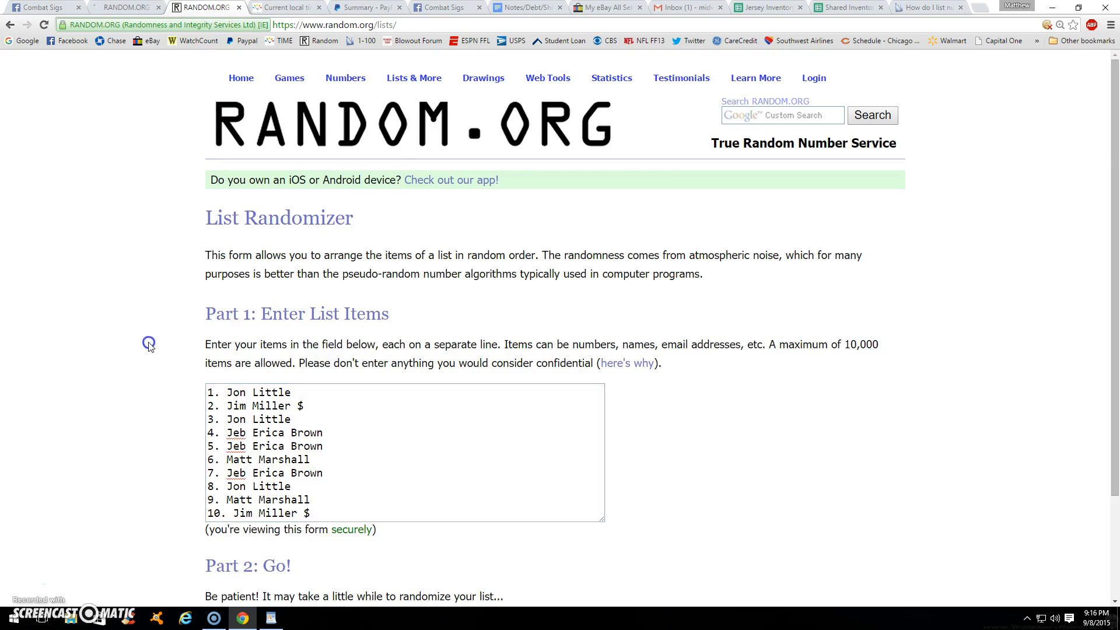
Shuffle the ten buyer spots repeatedly and return to the dice roll result
scroll("down", 3)
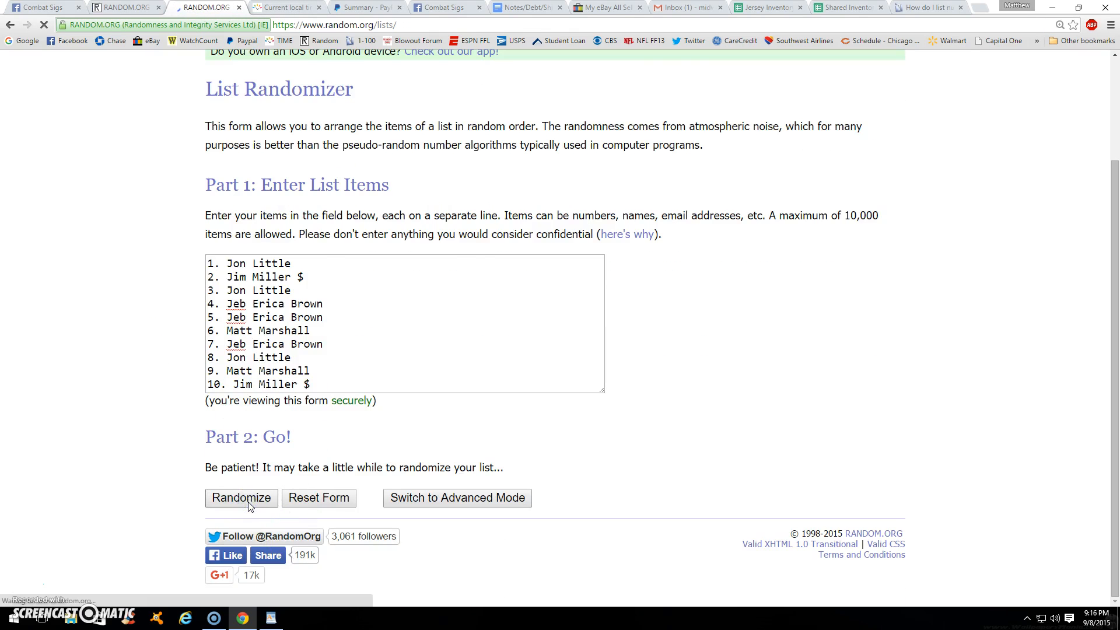
left_click(240, 499)
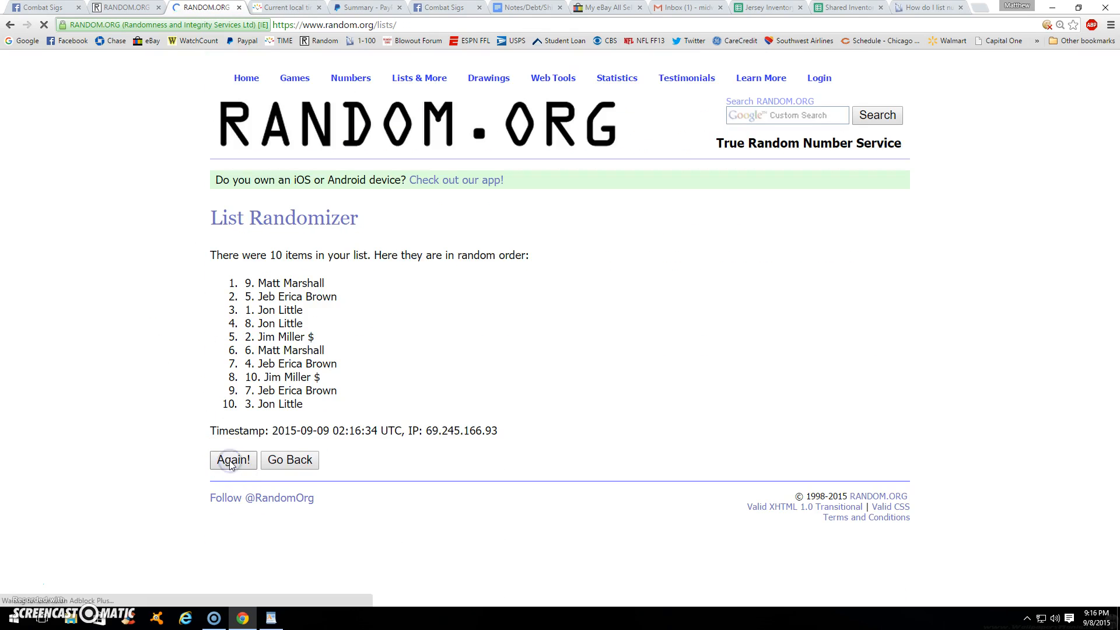
left_click(234, 460)
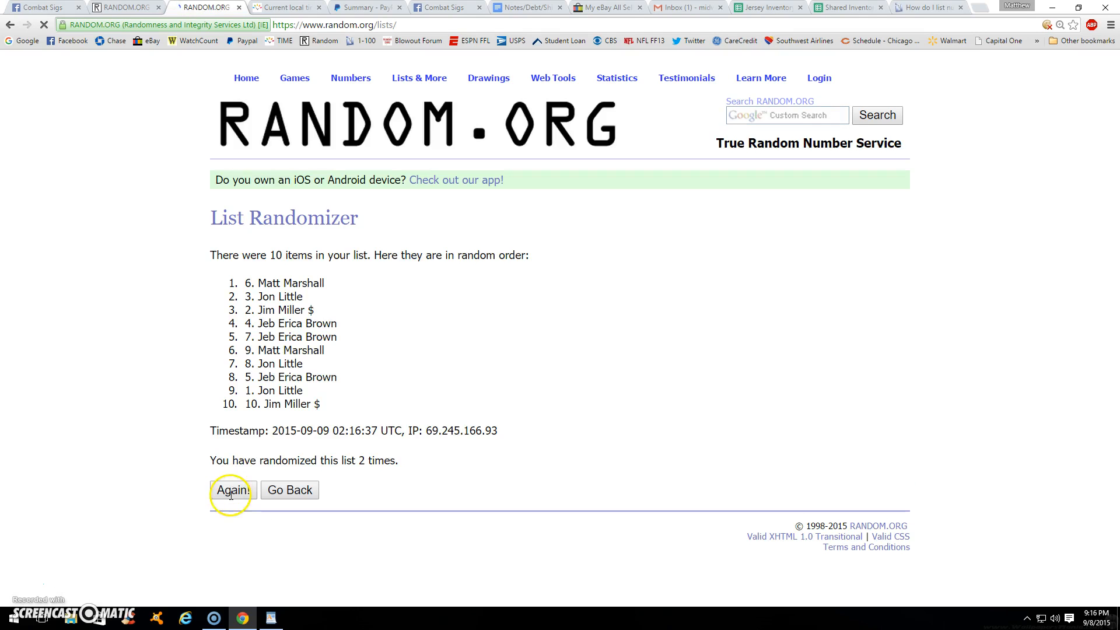
left_click(232, 490)
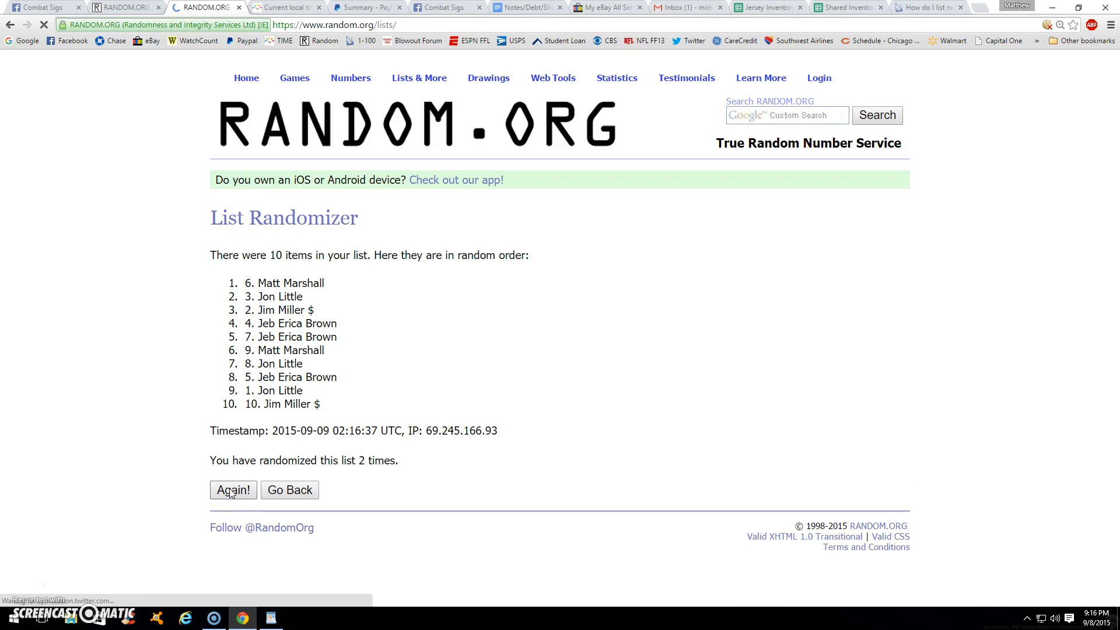
left_click(232, 490)
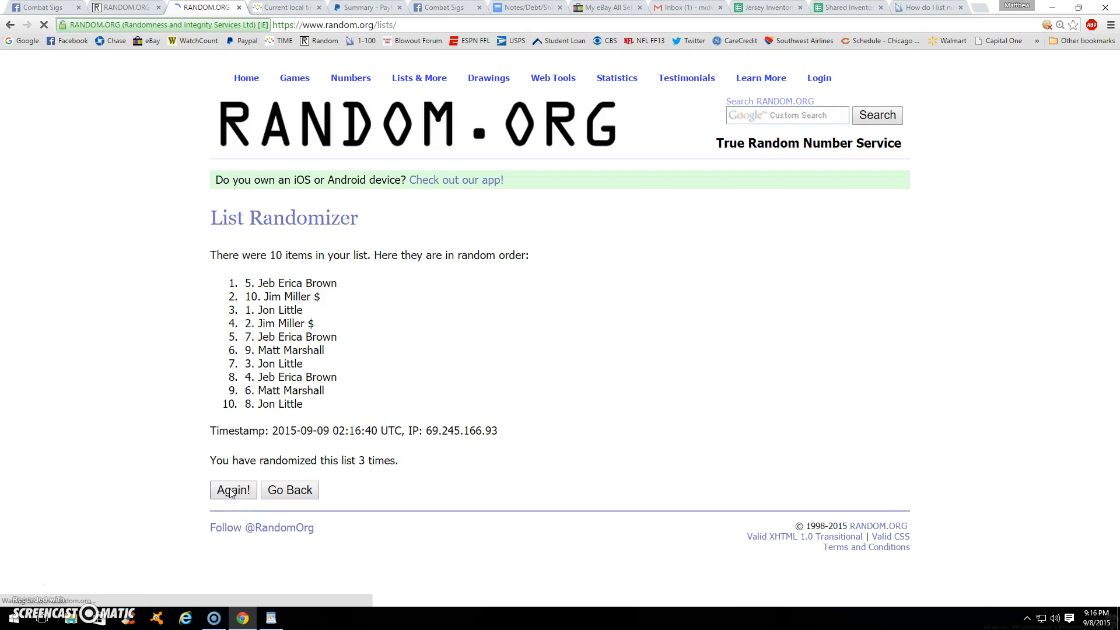
left_click(233, 490)
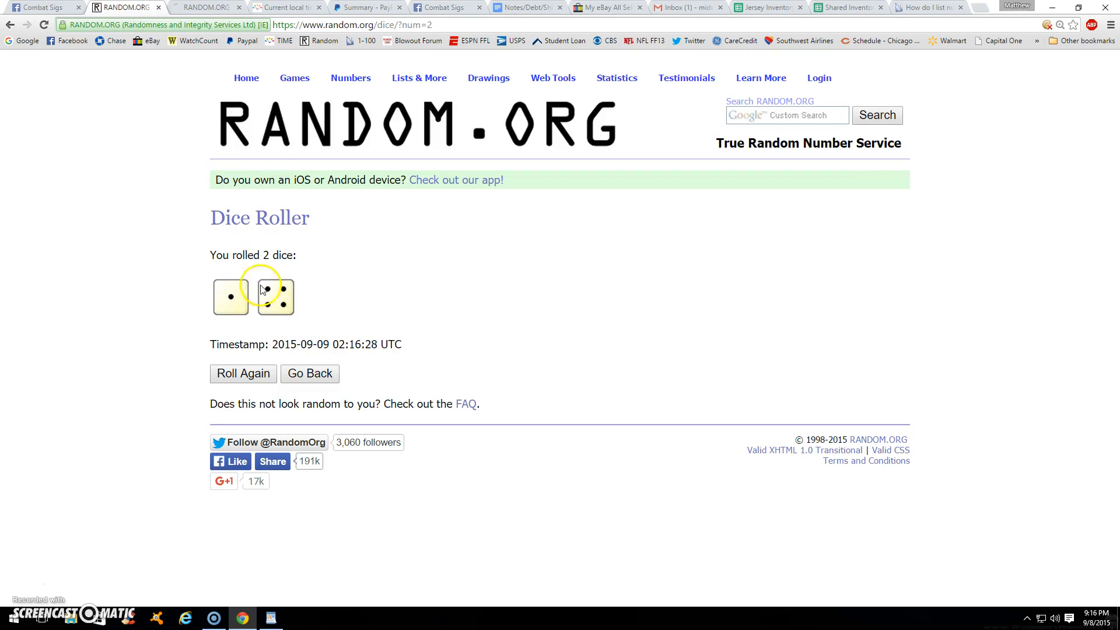
Time-stamp the final spot order, then return to the Facebook post and collapse the chat
left_click(286, 7)
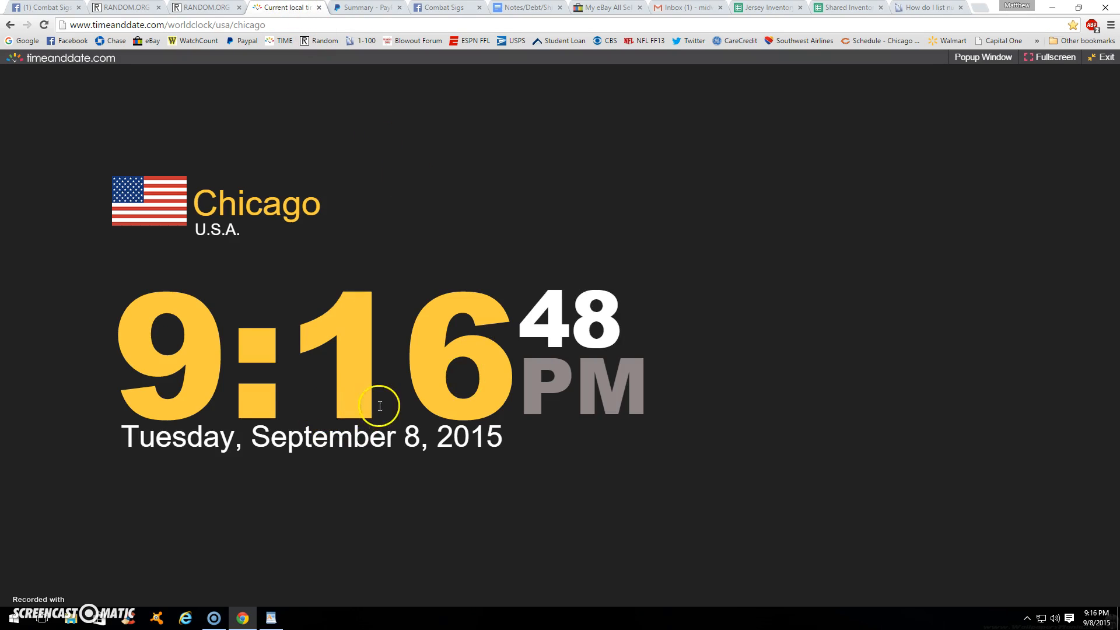
left_click(203, 7)
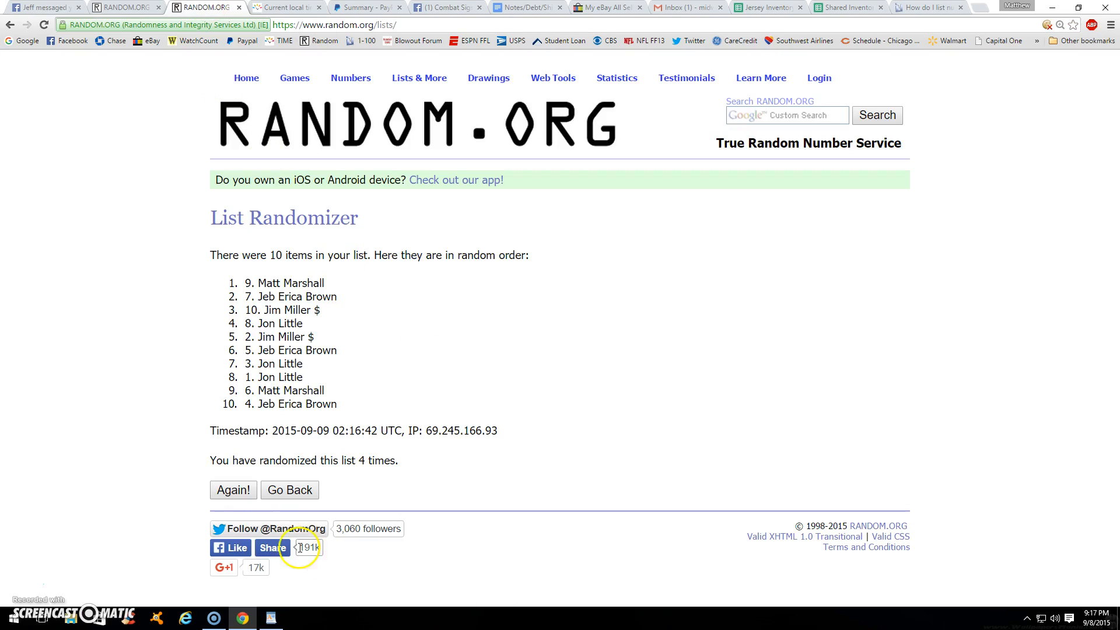
left_click(234, 490)
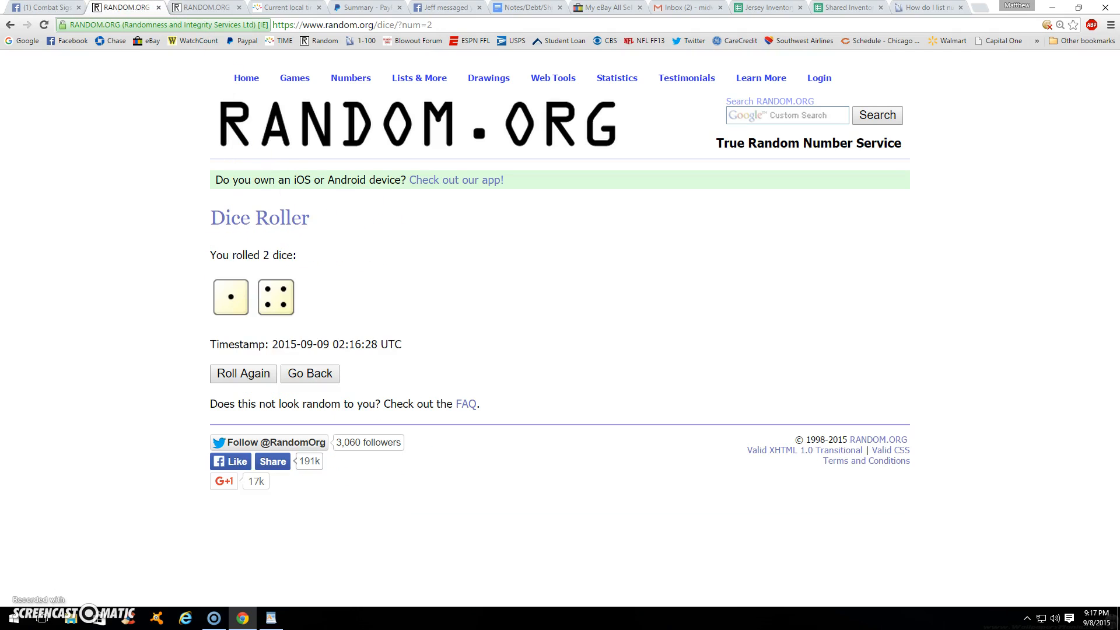
left_click(286, 7)
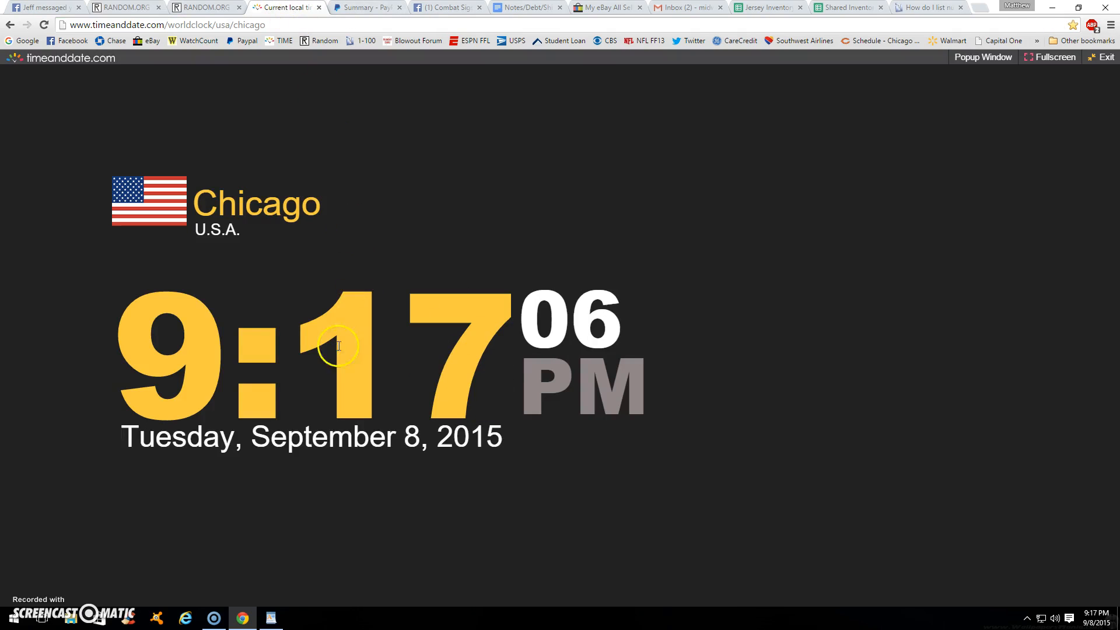
left_click(43, 7)
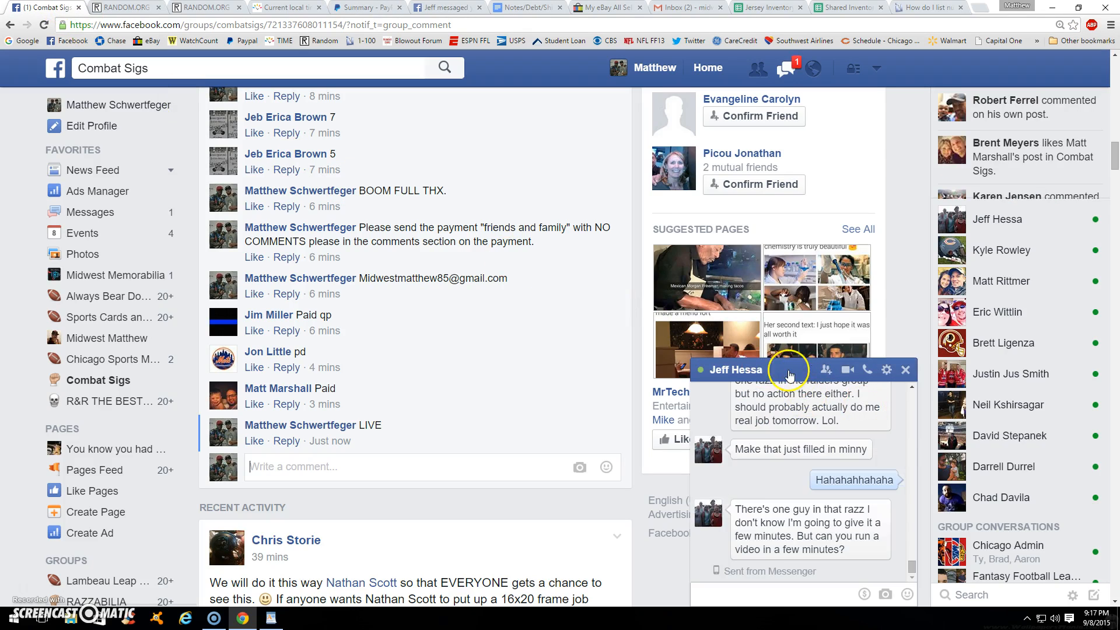
left_click(905, 370)
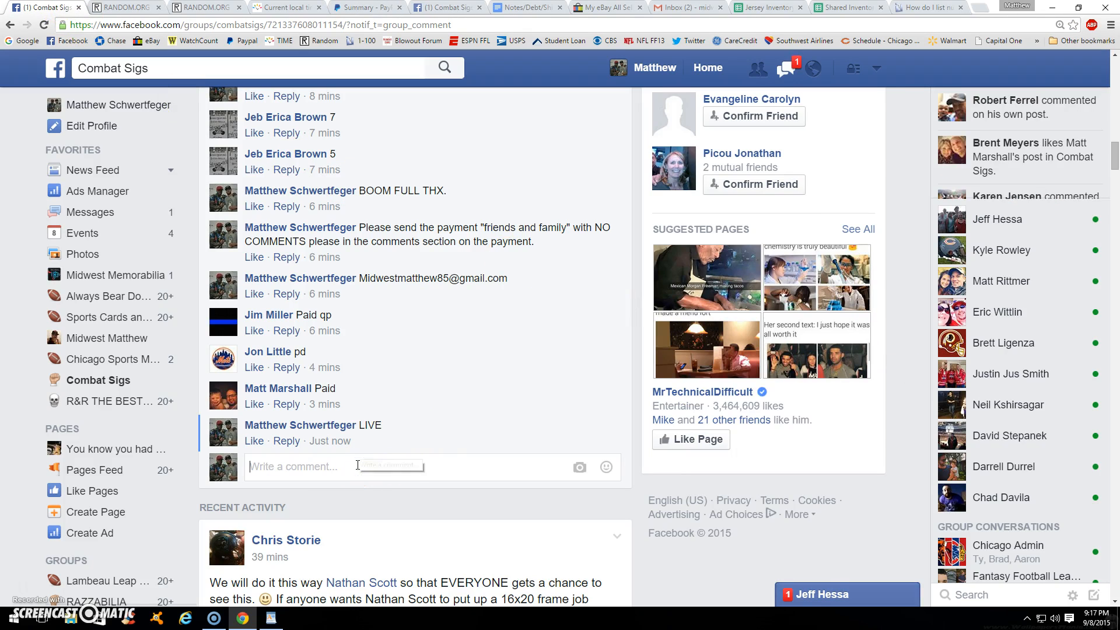